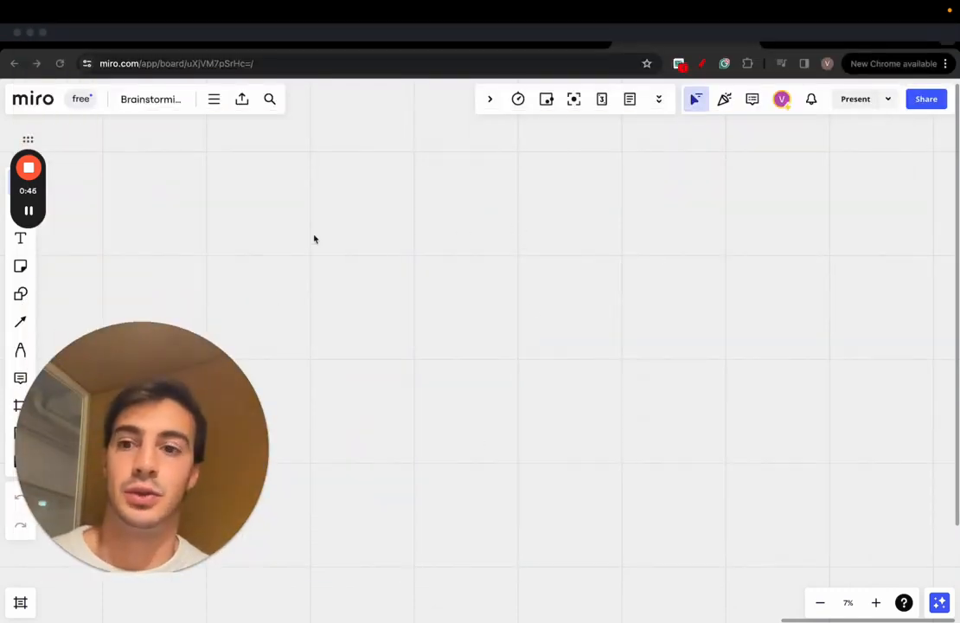
- Activate Miro's Pen tool and bring up its pen style options
{"action": "left_click", "coordinate": [21, 350]}
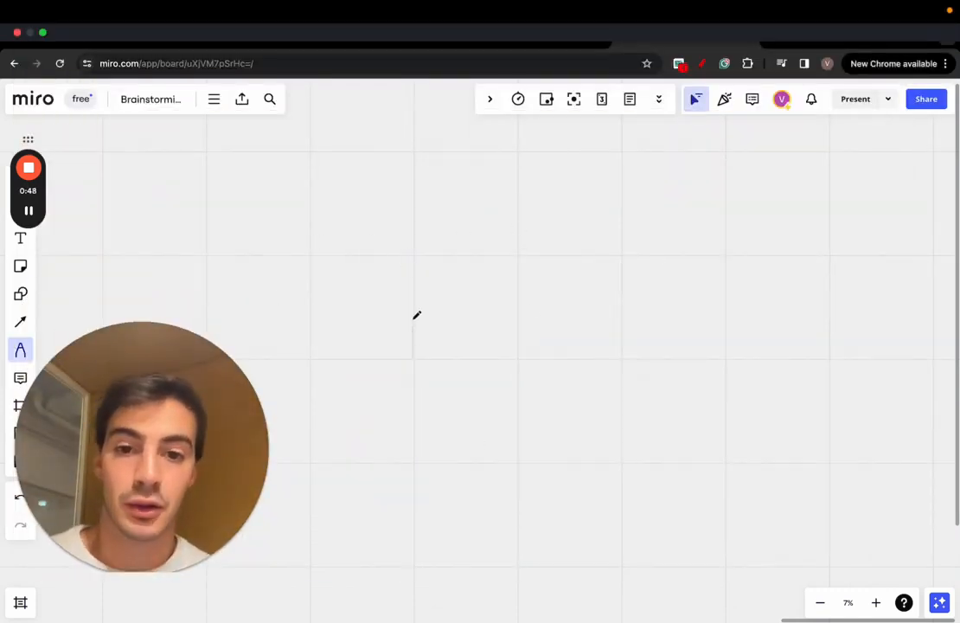
{"action": "left_click", "coordinate": [21, 349]}
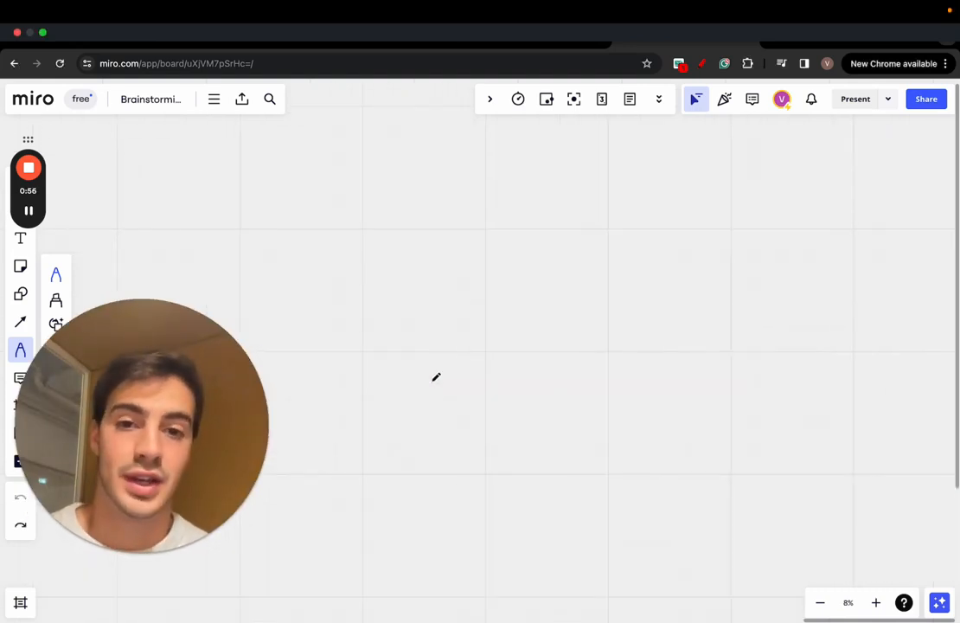
- Draw a purple stepped staircase line rising diagonally to the right
{"action": "left_click_drag", "start_coordinate": [415, 480], "coordinate": [593, 359]}
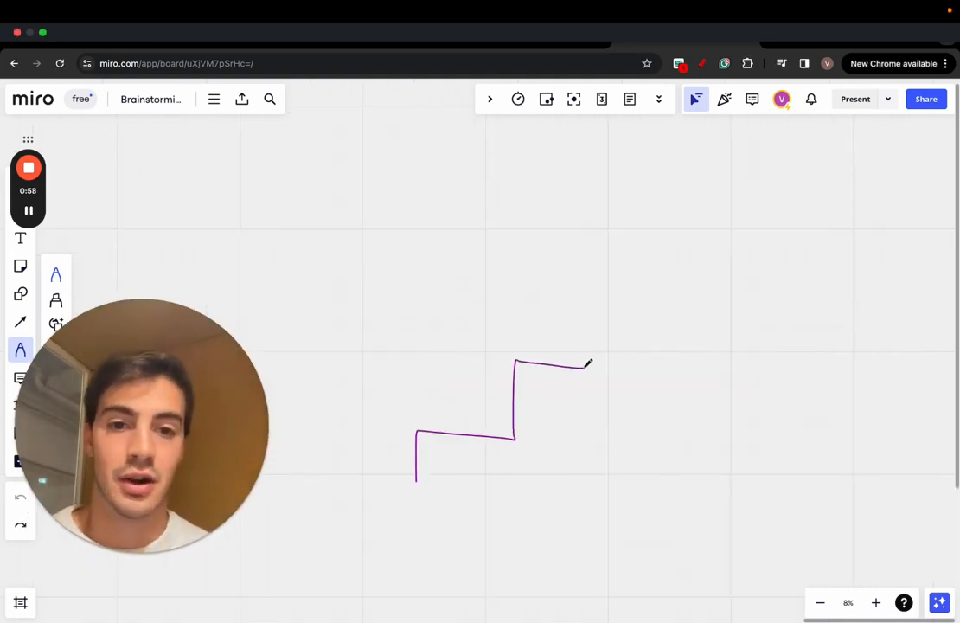
{"action": "left_click_drag", "start_coordinate": [580, 363], "coordinate": [774, 150]}
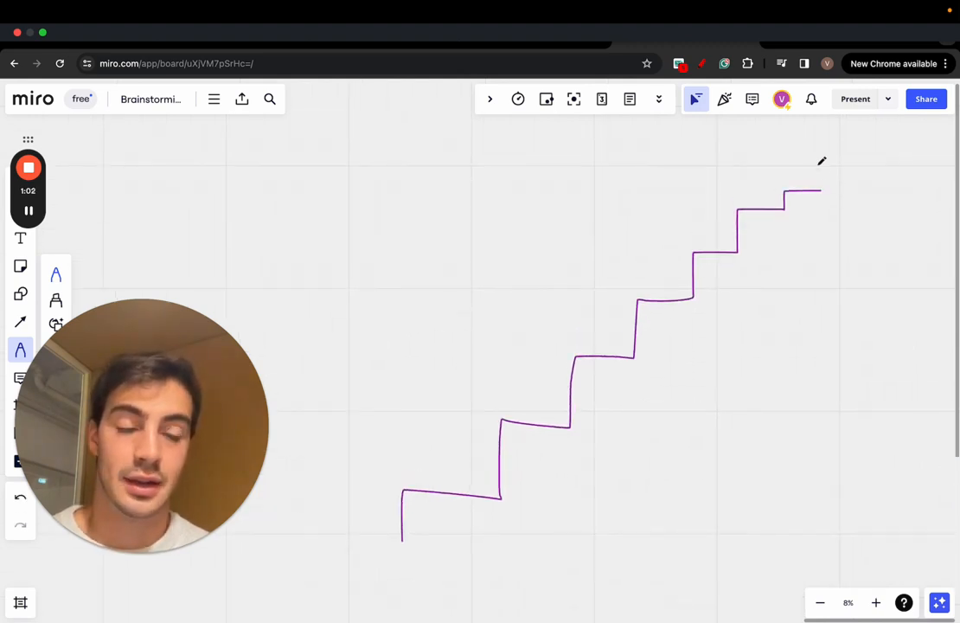
{"action": "left_click_drag", "start_coordinate": [800, 164], "coordinate": [814, 147]}
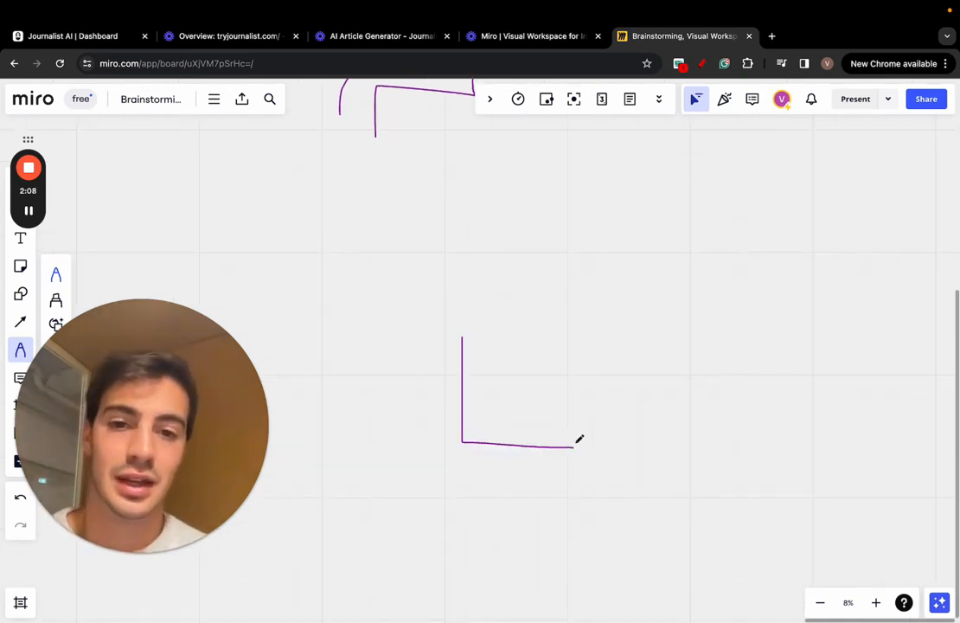
- Draw a box with an arrow pointing into it, labelled W/H
{"action": "left_click_drag", "start_coordinate": [462, 335], "coordinate": [580, 294]}
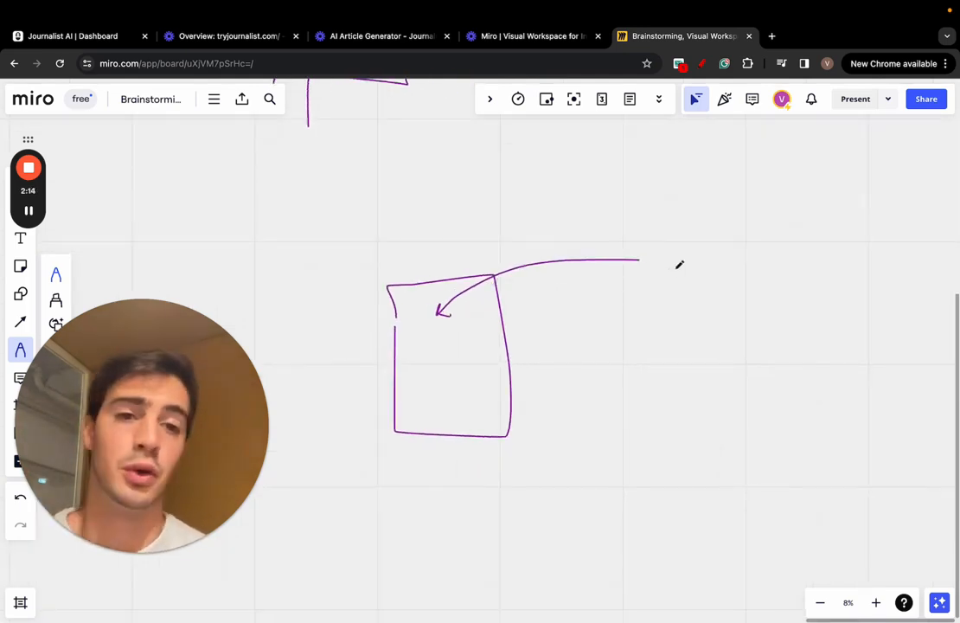
{"action": "left_click_drag", "start_coordinate": [673, 238], "coordinate": [707, 268]}
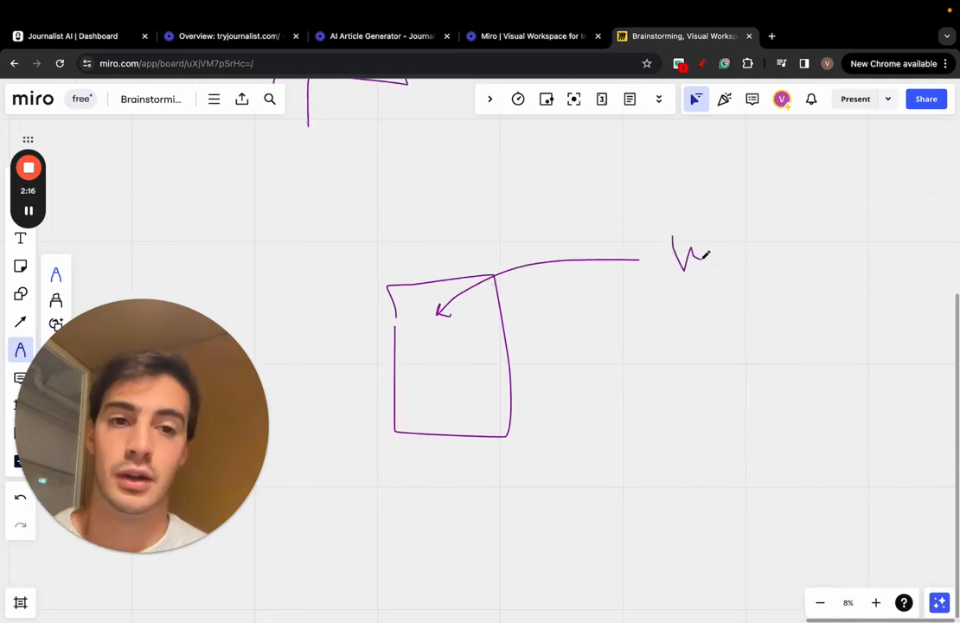
{"action": "left_click_drag", "start_coordinate": [740, 232], "coordinate": [727, 286]}
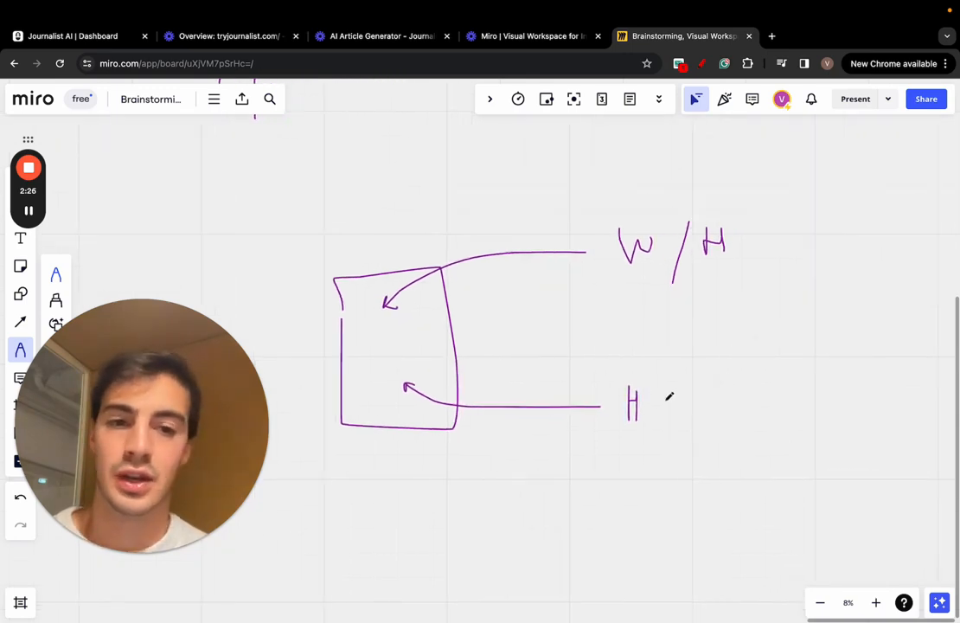
- Write 10K linked to 1k, and circle the H and W/H labels
{"action": "left_click_drag", "start_coordinate": [707, 398], "coordinate": [707, 432]}
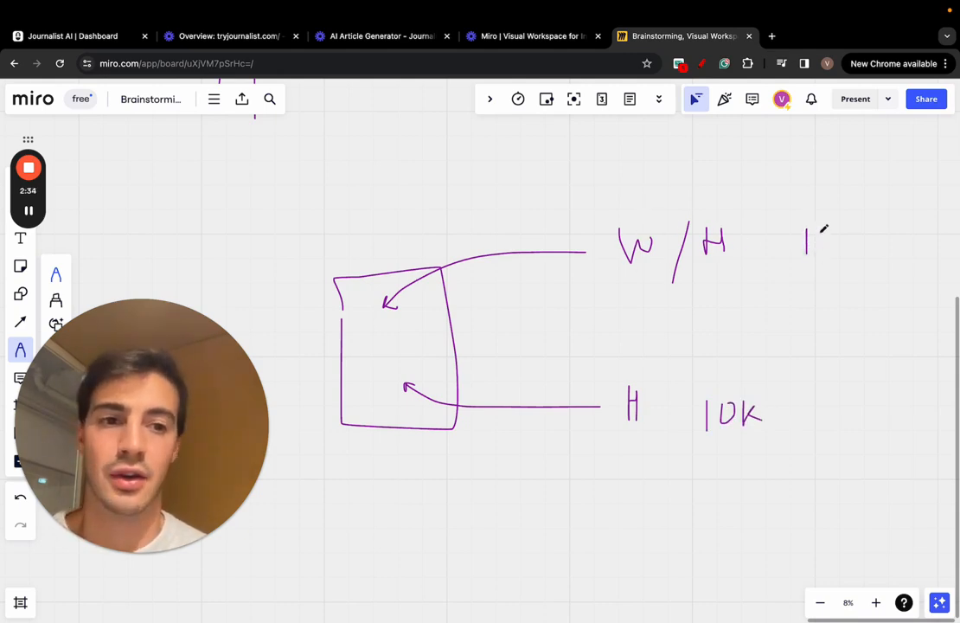
{"action": "left_click_drag", "start_coordinate": [762, 407], "coordinate": [831, 285]}
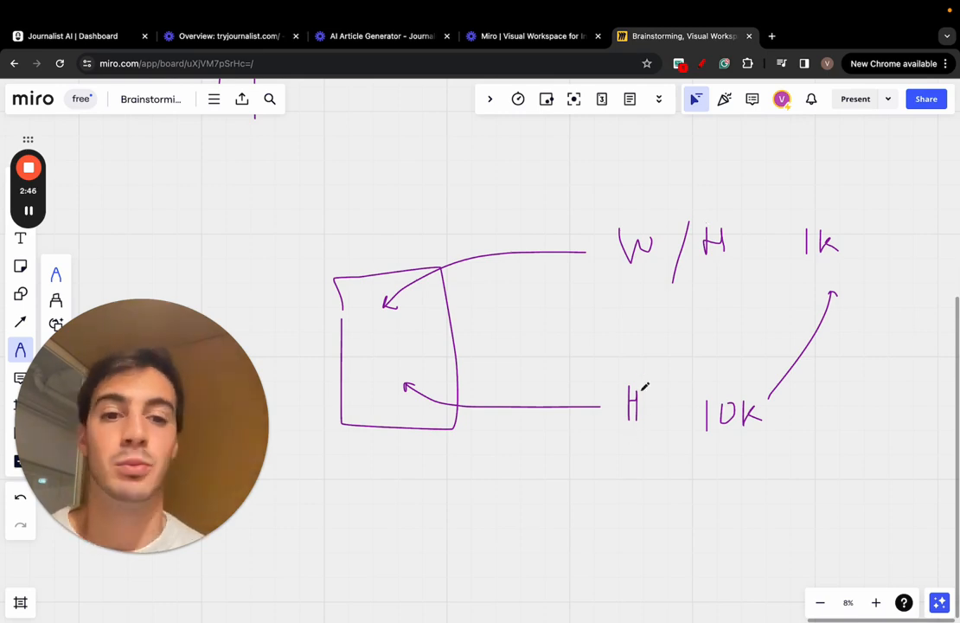
{"action": "left_click_drag", "start_coordinate": [614, 394], "coordinate": [623, 423]}
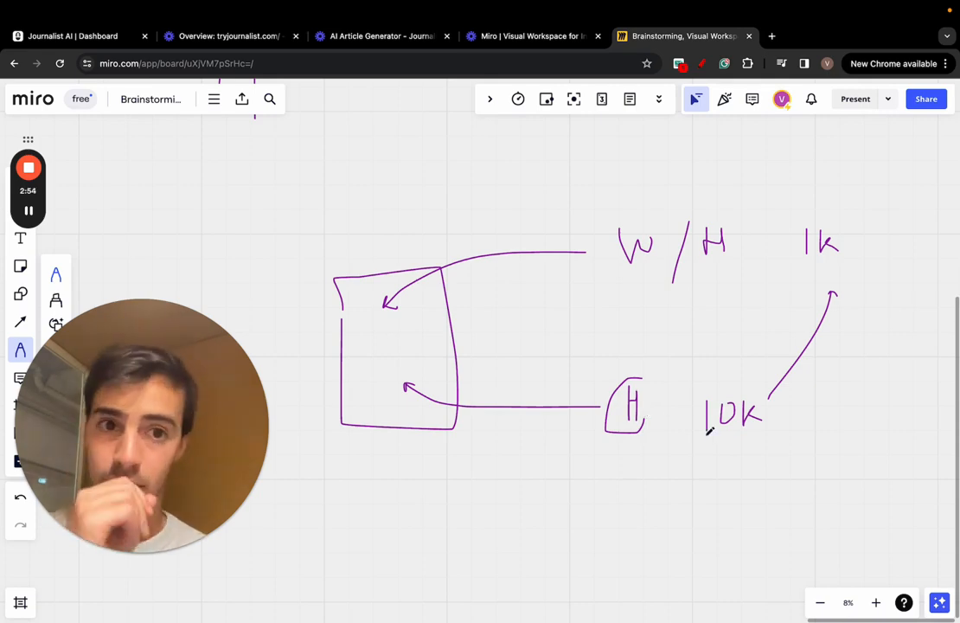
{"action": "left_click_drag", "start_coordinate": [692, 443], "coordinate": [774, 444]}
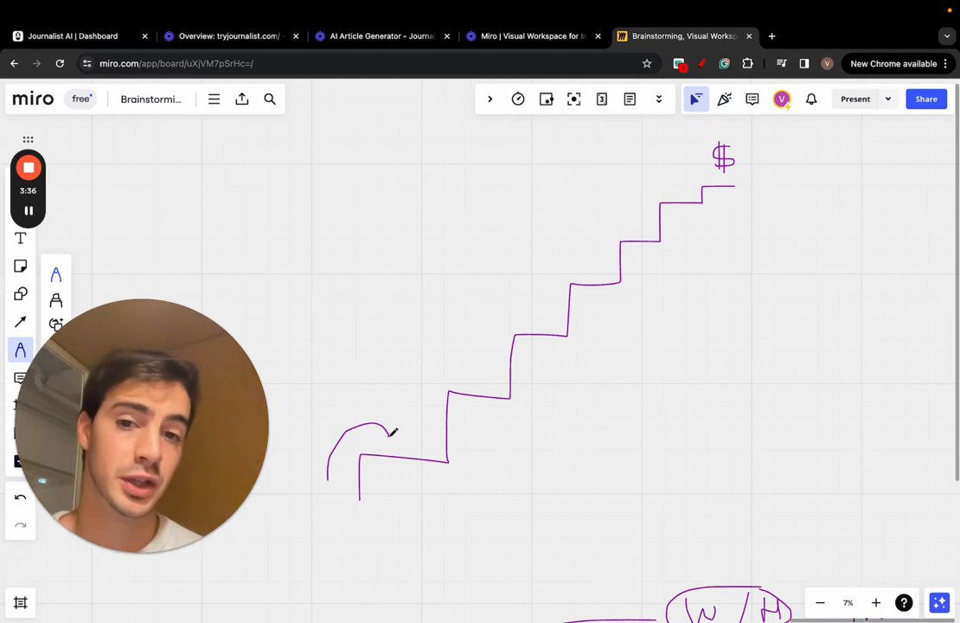
- Draw three curved hop arcs over the lower staircase steps
{"action": "left_click_drag", "start_coordinate": [372, 432], "coordinate": [480, 372]}
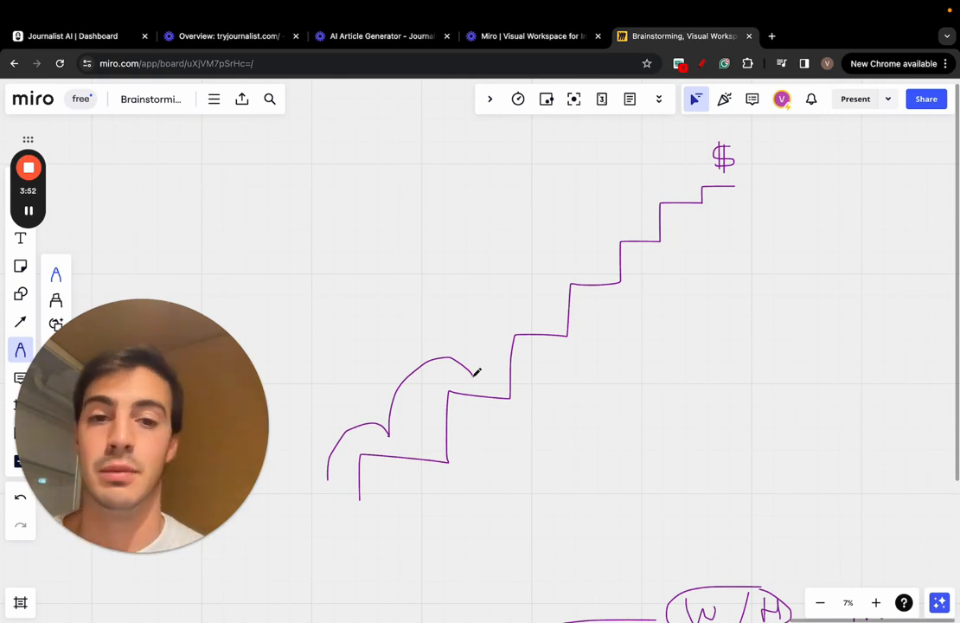
{"action": "left_click_drag", "start_coordinate": [474, 377], "coordinate": [535, 309]}
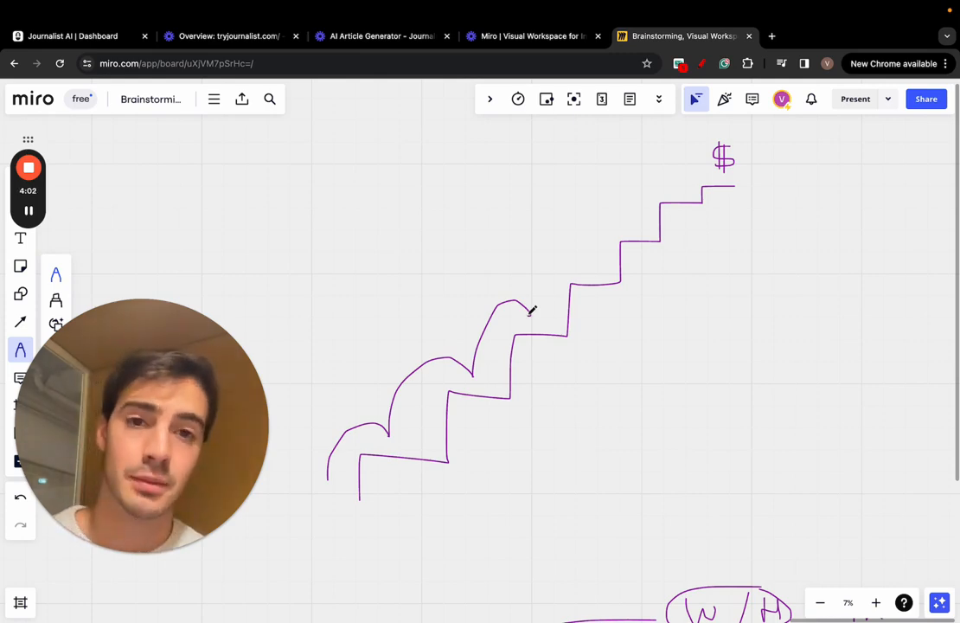
{"action": "left_click_drag", "start_coordinate": [528, 312], "coordinate": [592, 268]}
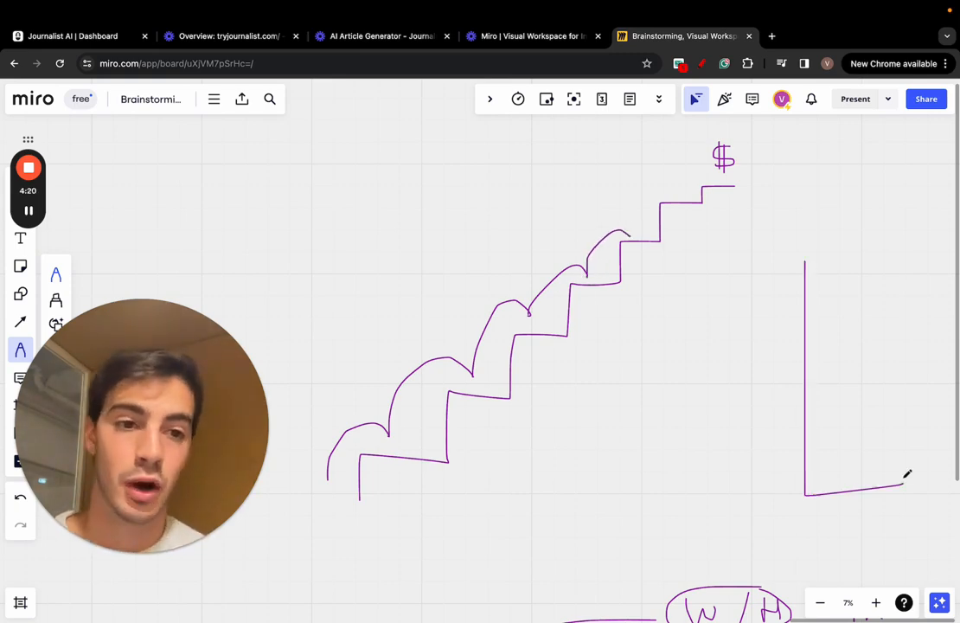
- Draw the tall box to the right of the staircase
{"action": "left_click_drag", "start_coordinate": [804, 259], "coordinate": [917, 493]}
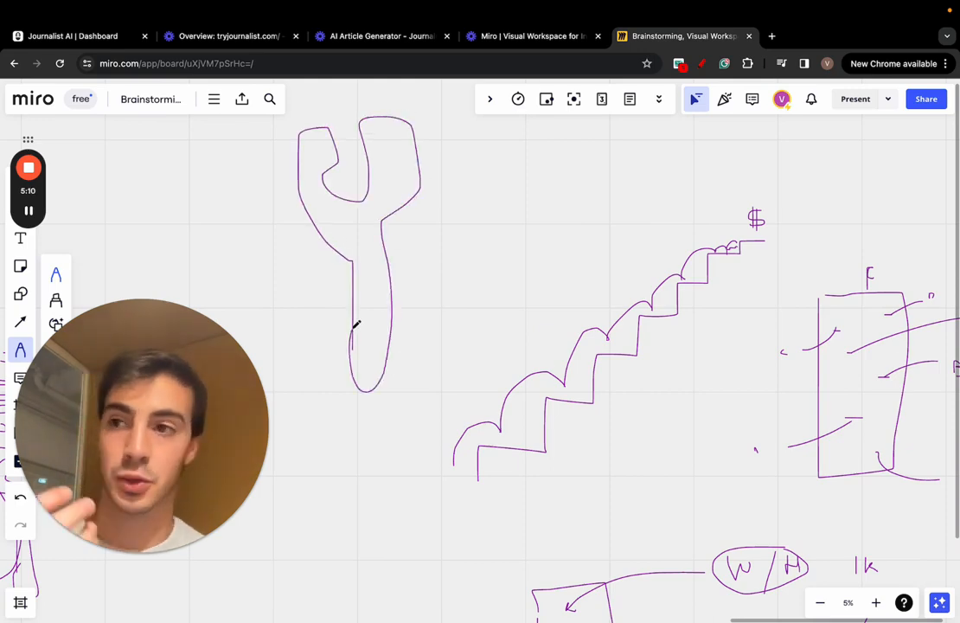
- Complete the wrench sketch with a looping pen stroke
{"action": "left_click_drag", "start_coordinate": [426, 450], "coordinate": [645, 234]}
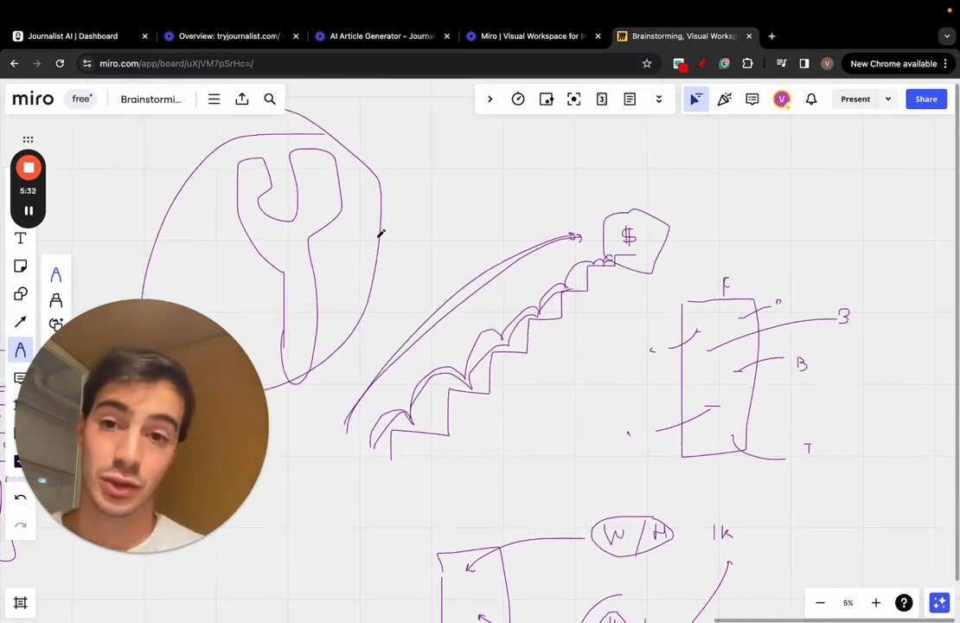
{"action": "mouse_move", "coordinate": [636, 250]}
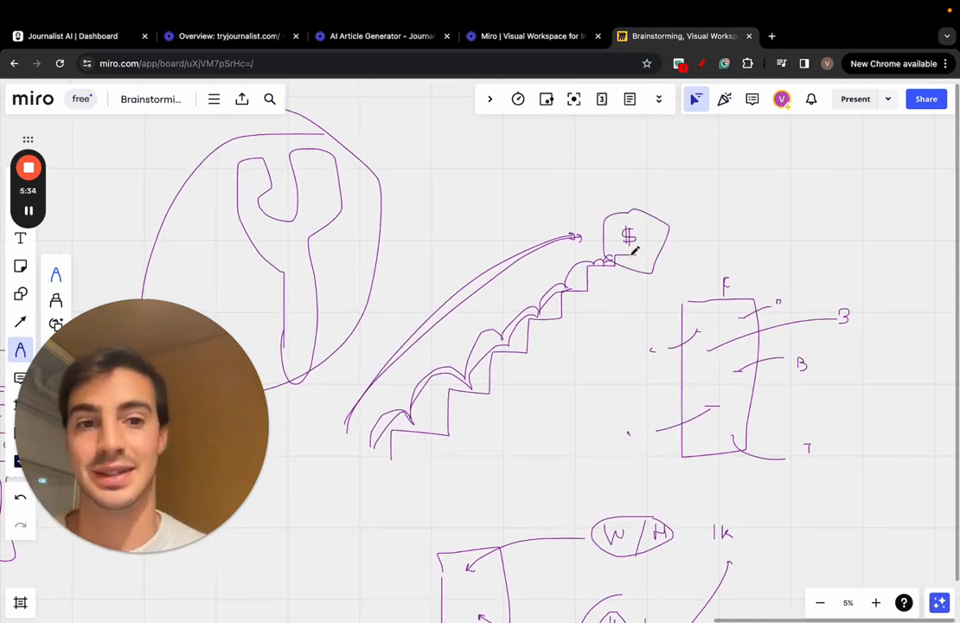
- Draw a second staircase topped by a new dollar sign, plus another hop curve
{"action": "left_click_drag", "start_coordinate": [631, 251], "coordinate": [796, 160]}
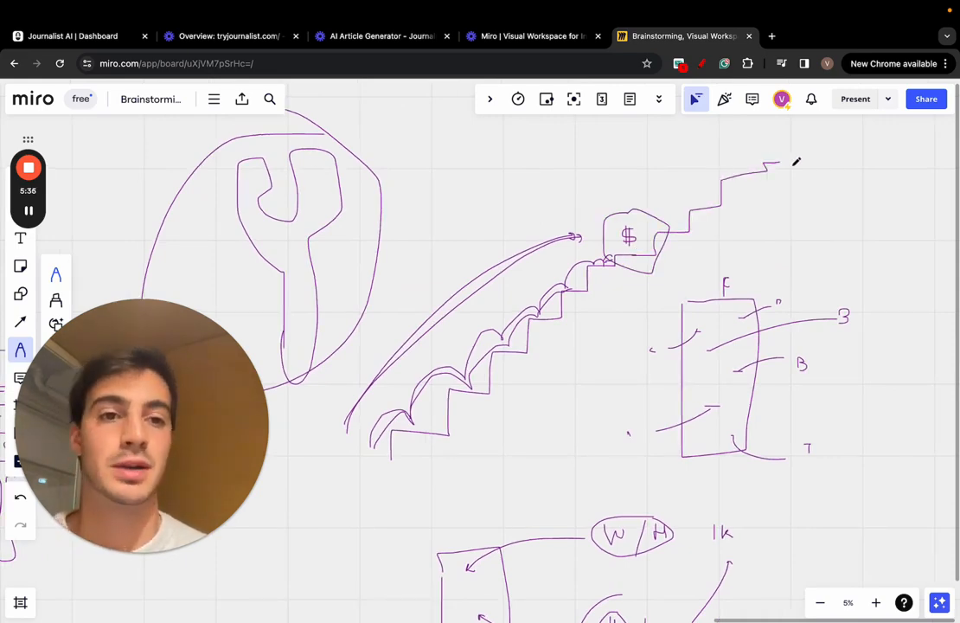
{"action": "left_click_drag", "start_coordinate": [761, 168], "coordinate": [788, 143]}
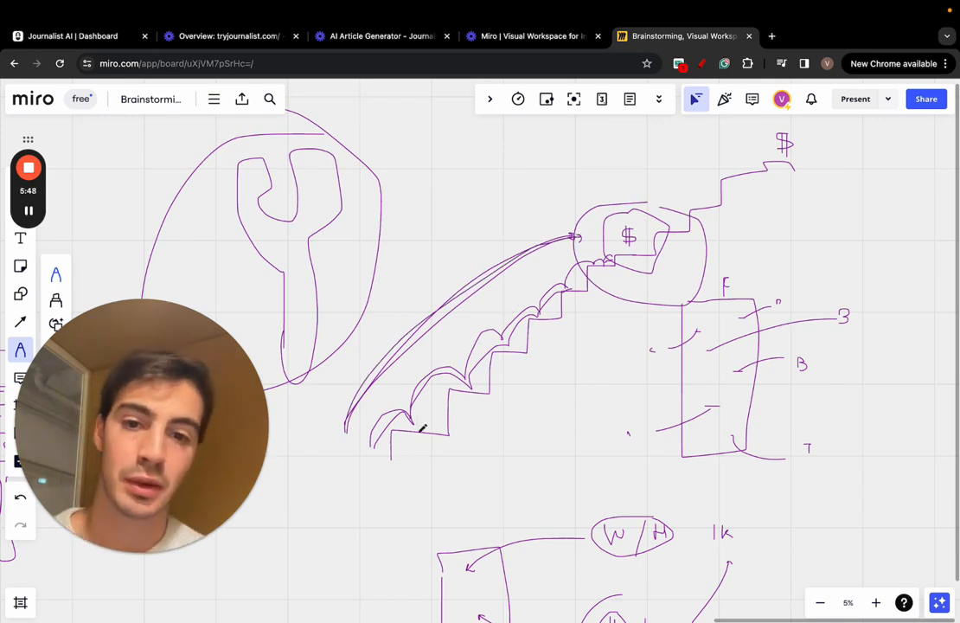
{"action": "left_click_drag", "start_coordinate": [389, 437], "coordinate": [549, 324]}
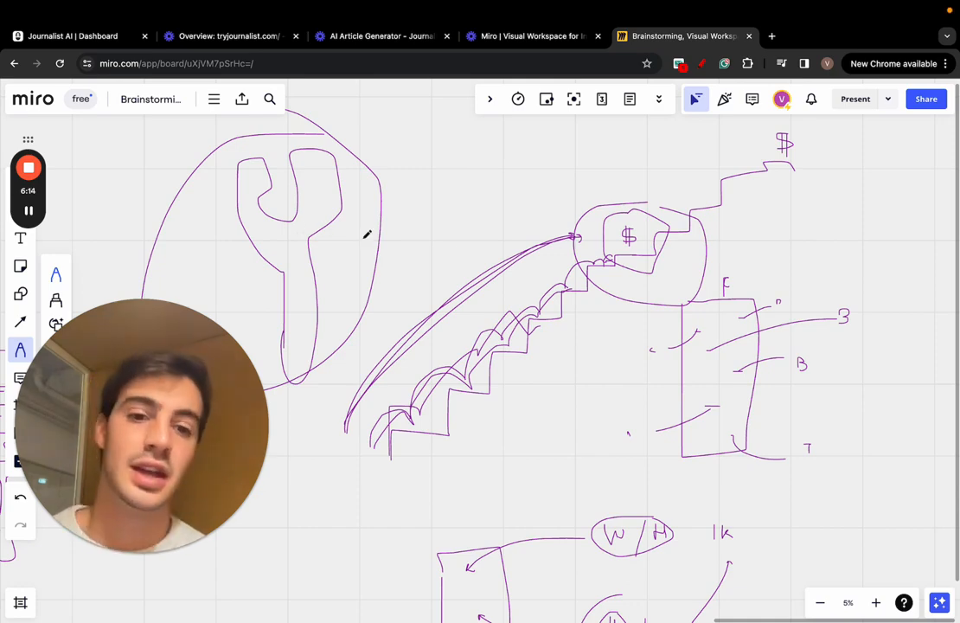
- Return to the Journalist AI dashboard, open History and filter by 'golden'
{"action": "left_click", "coordinate": [73, 36]}
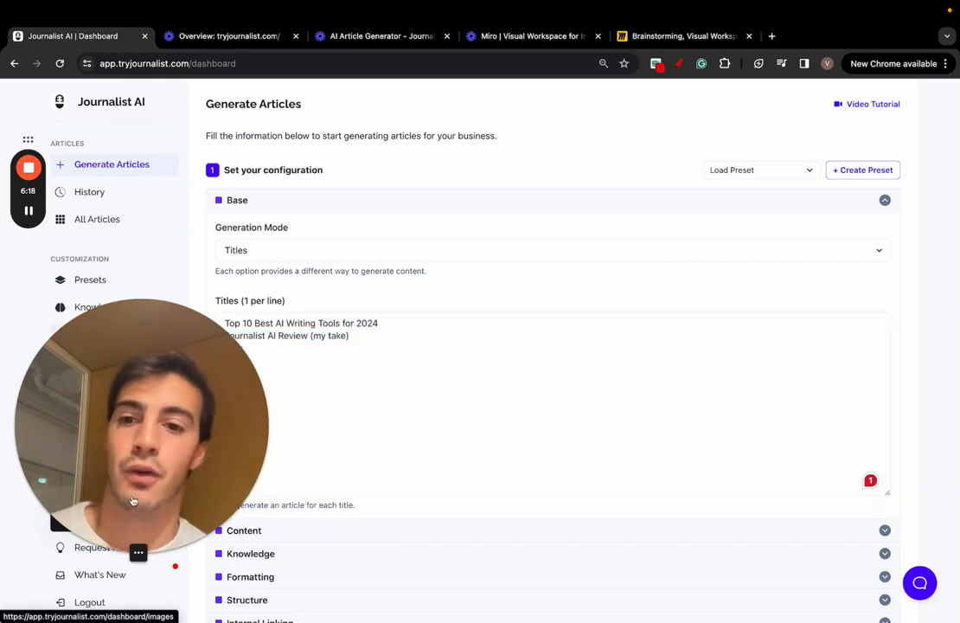
{"action": "type", "text": "adfs"}
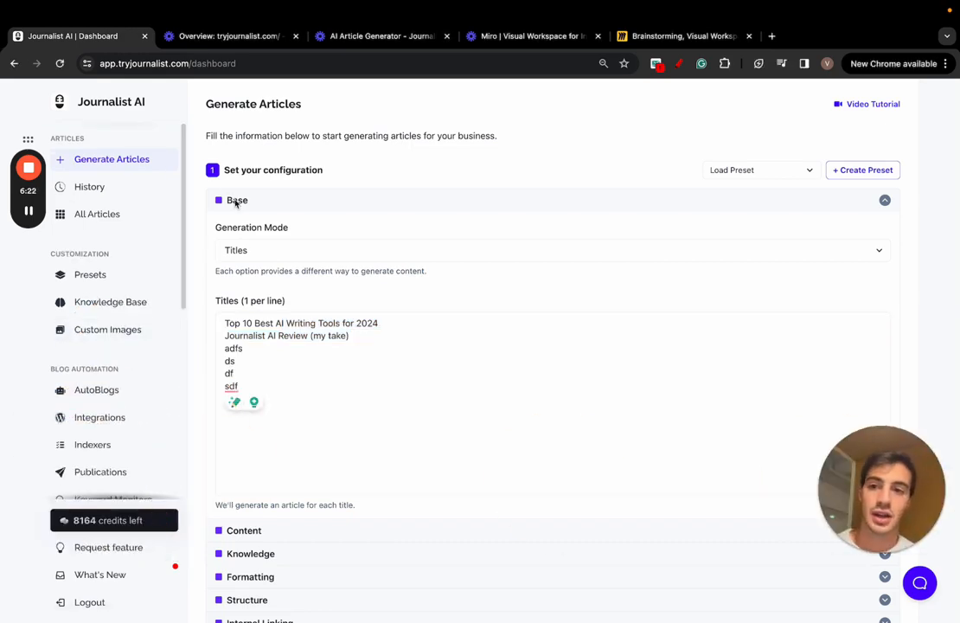
{"action": "left_click", "coordinate": [89, 186]}
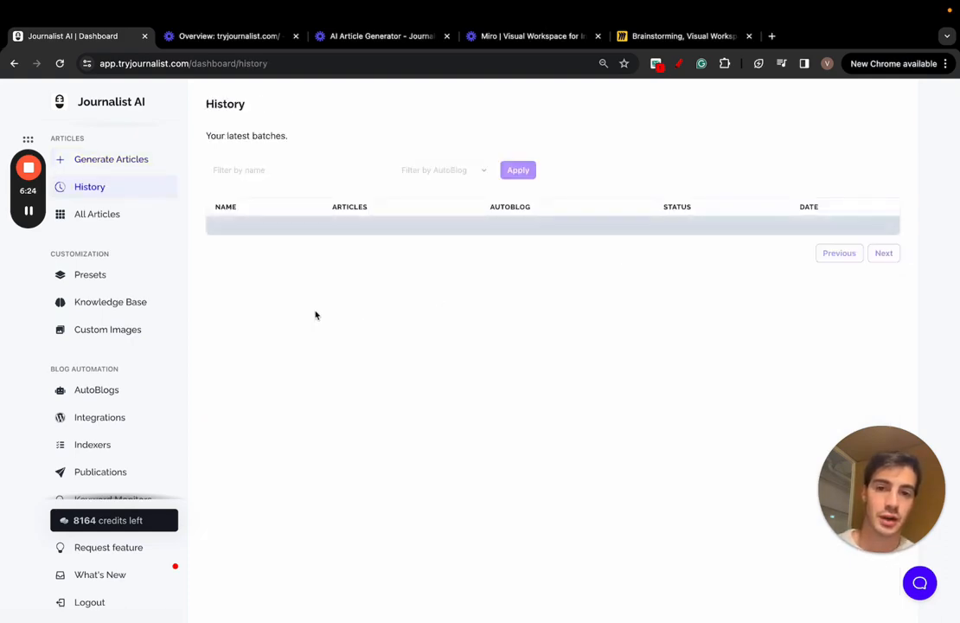
{"action": "type", "text": "golden"}
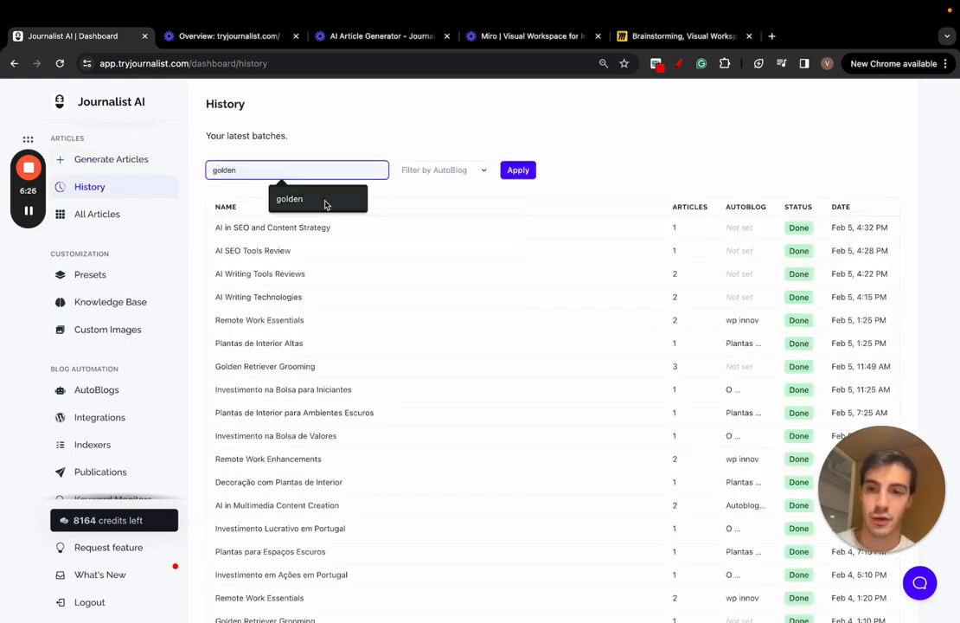
- Open the Golden Retriever Grooming batch and read its first article, pausing the video
{"action": "left_click", "coordinate": [517, 170]}
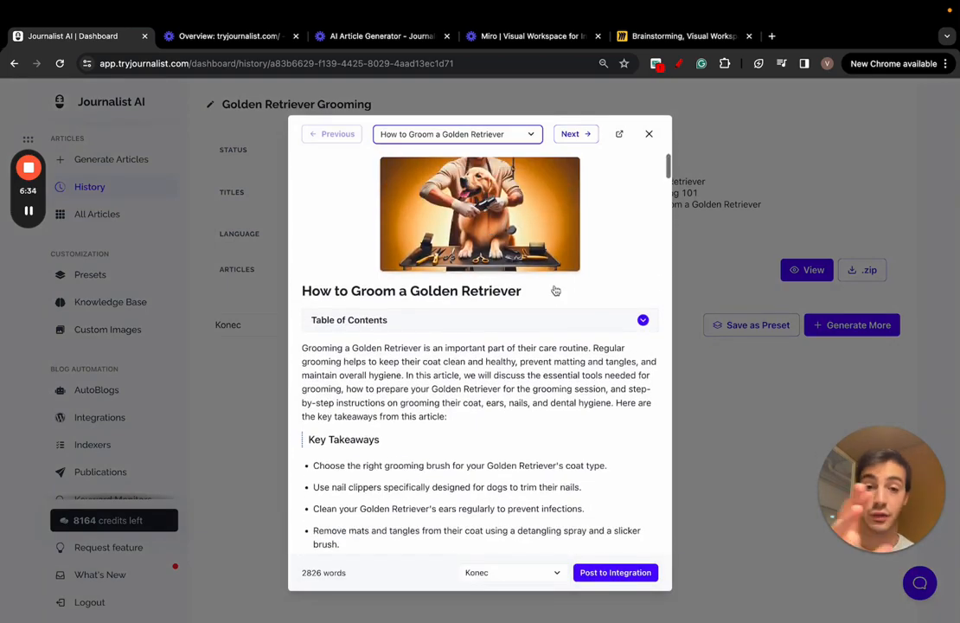
{"action": "scroll", "scroll_direction": "down", "scroll_amount": 3}
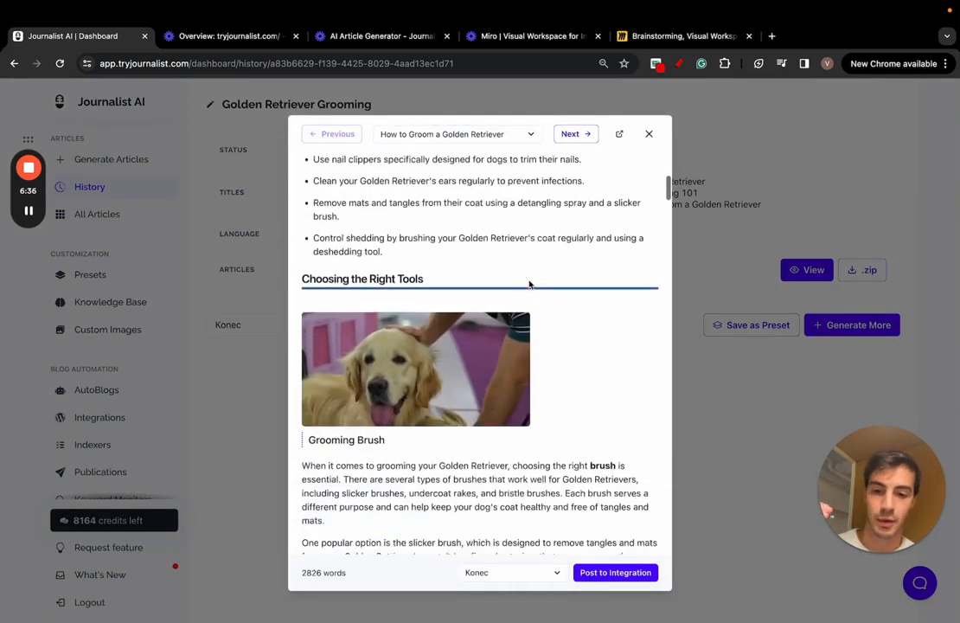
{"action": "scroll", "scroll_direction": "down", "scroll_amount": 3}
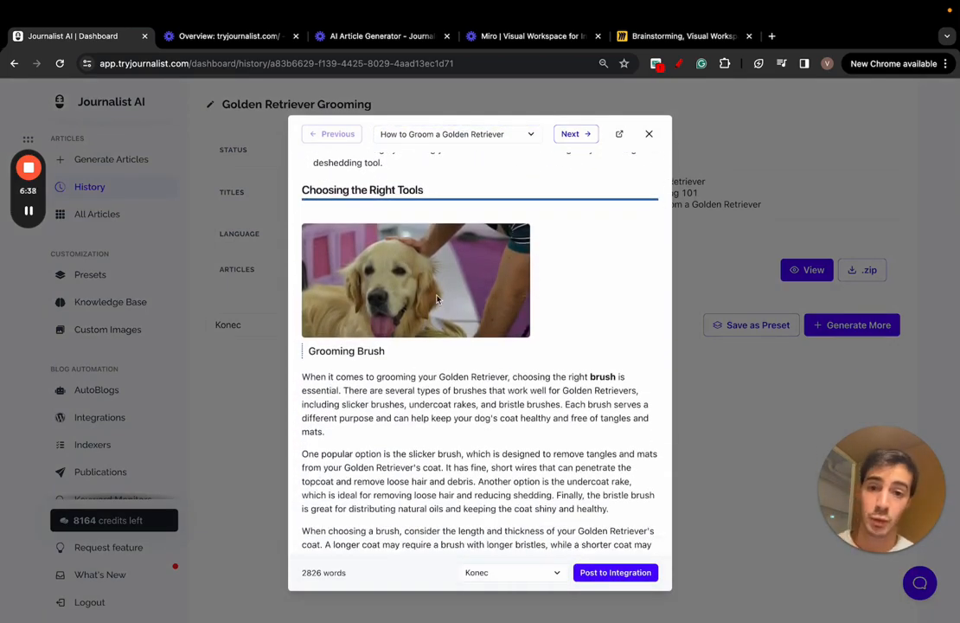
{"action": "scroll", "scroll_direction": "down", "scroll_amount": 3}
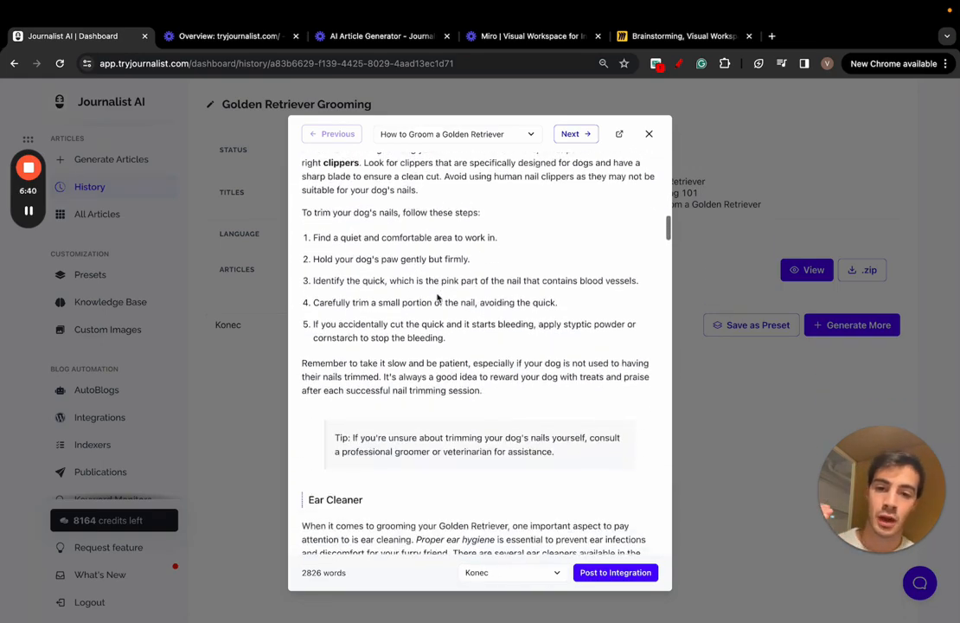
{"action": "scroll", "scroll_direction": "down", "scroll_amount": 3}
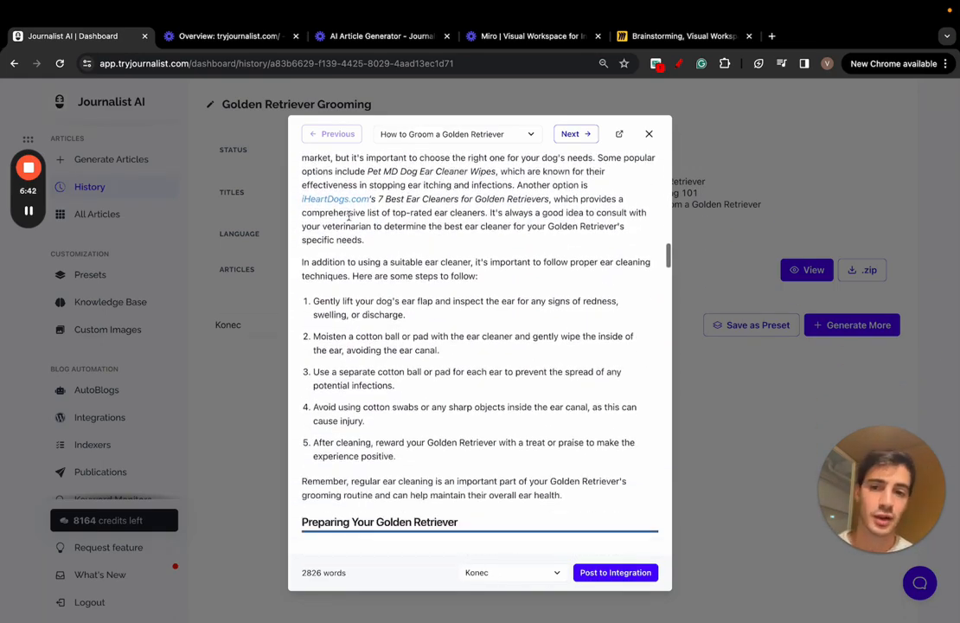
{"action": "scroll", "scroll_direction": "down", "scroll_amount": 3}
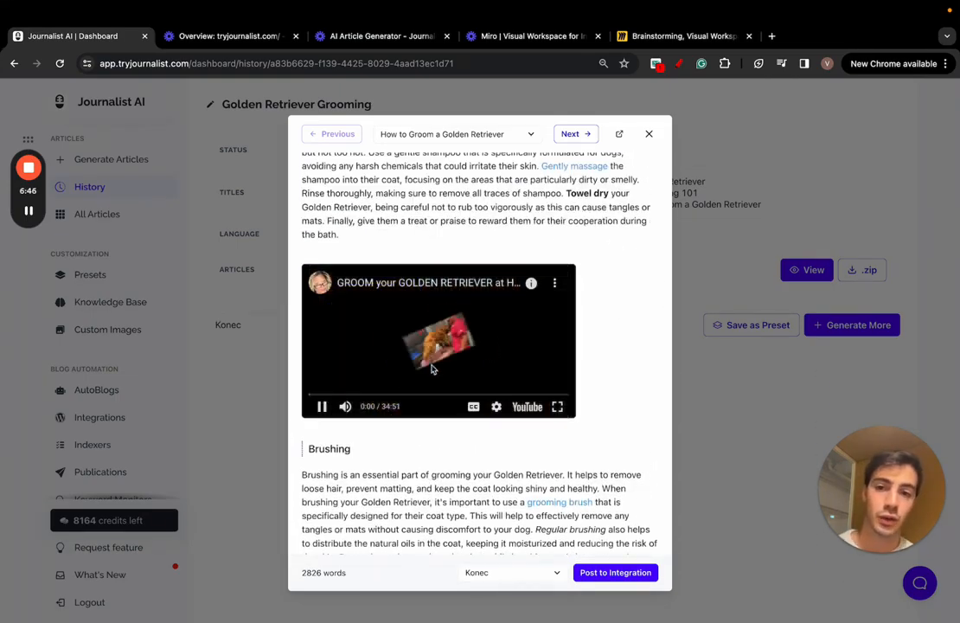
{"action": "left_click", "coordinate": [322, 406]}
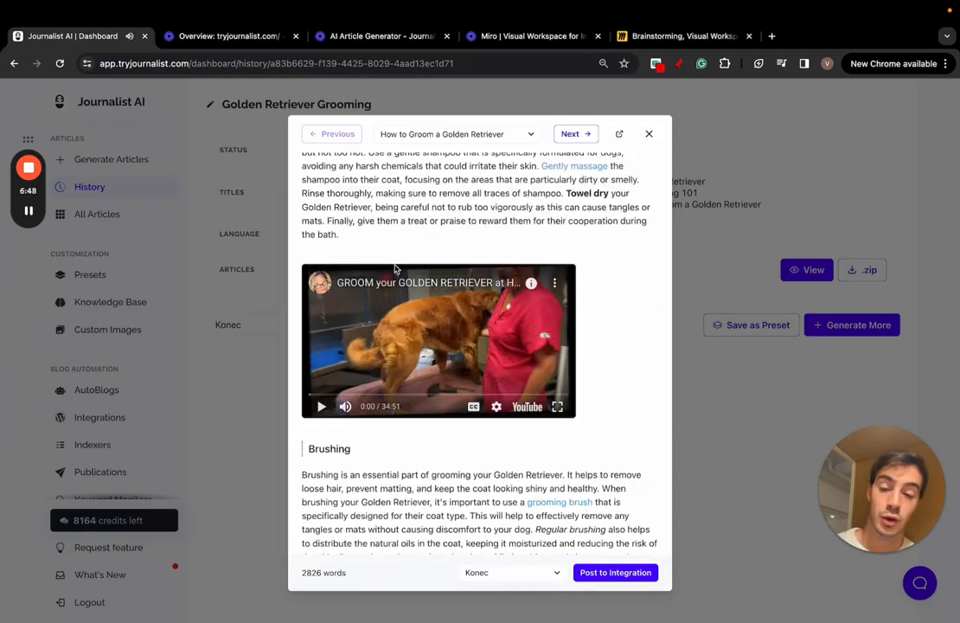
{"action": "scroll", "scroll_direction": "down", "scroll_amount": 3}
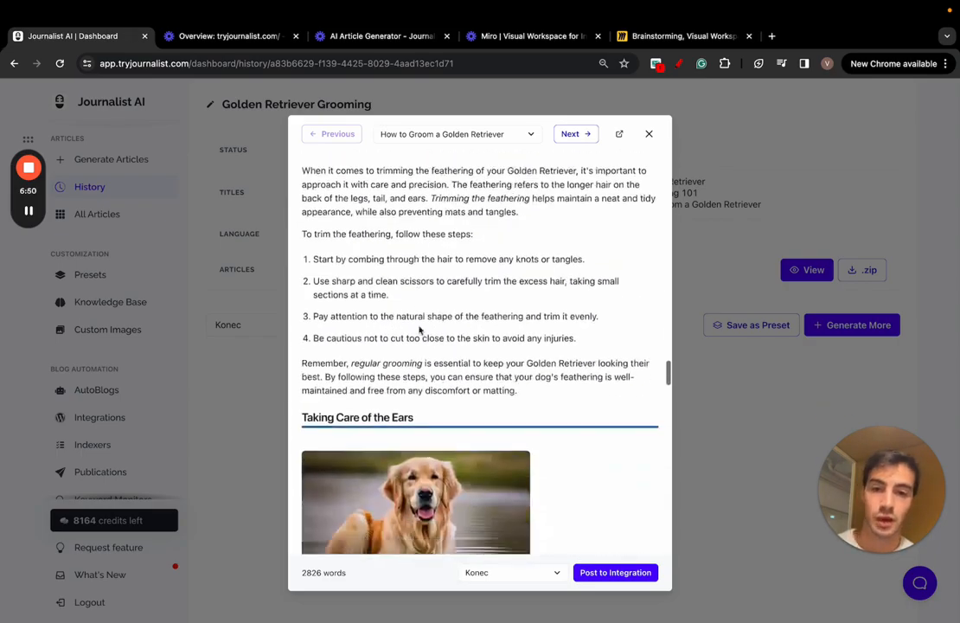
- Preview Golden Retriever Grooming 101 and the last article, then close the preview
{"action": "left_click", "coordinate": [573, 133]}
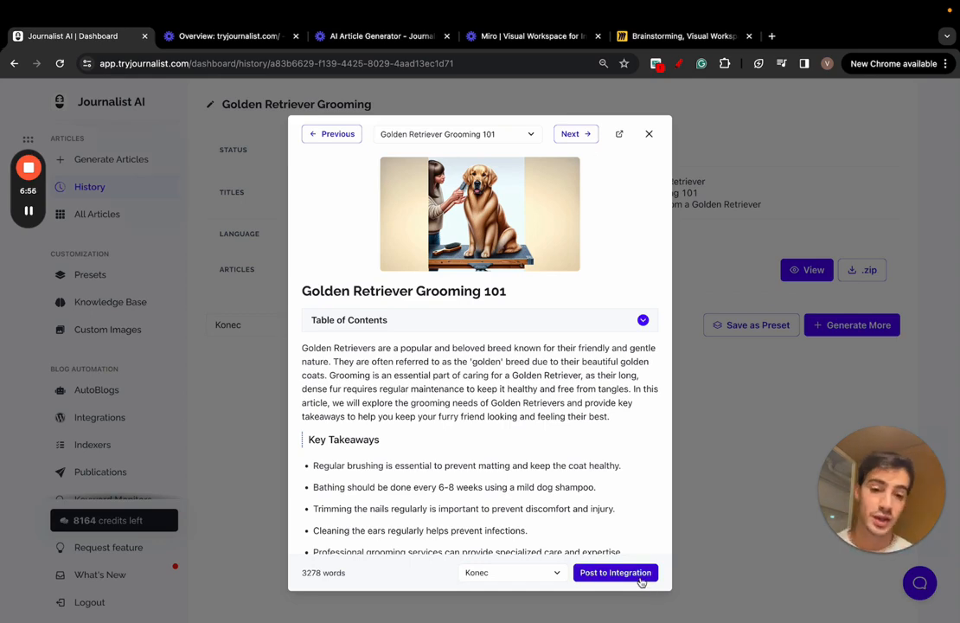
{"action": "left_click", "coordinate": [576, 133]}
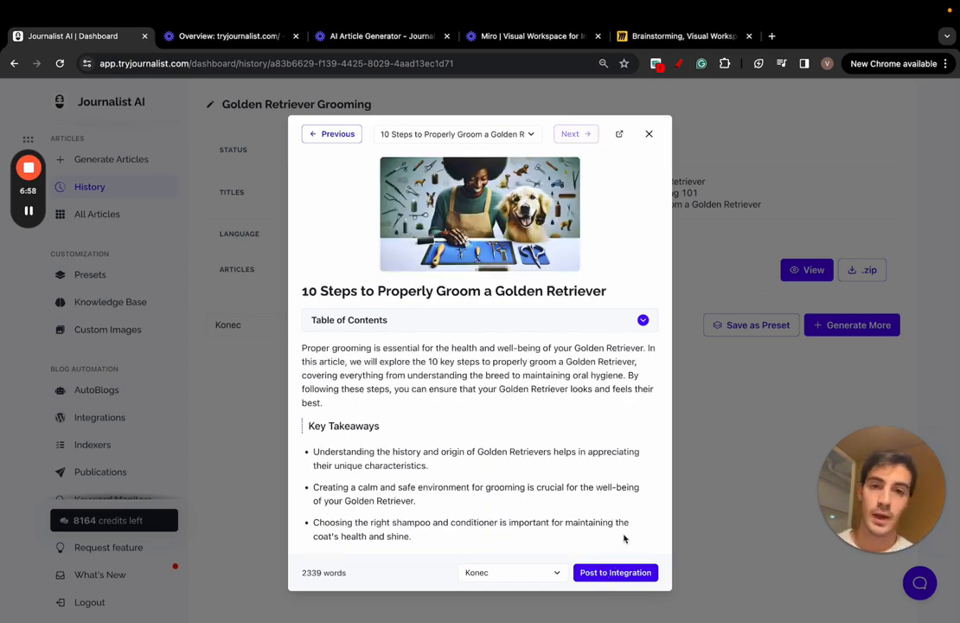
{"action": "left_click", "coordinate": [648, 134]}
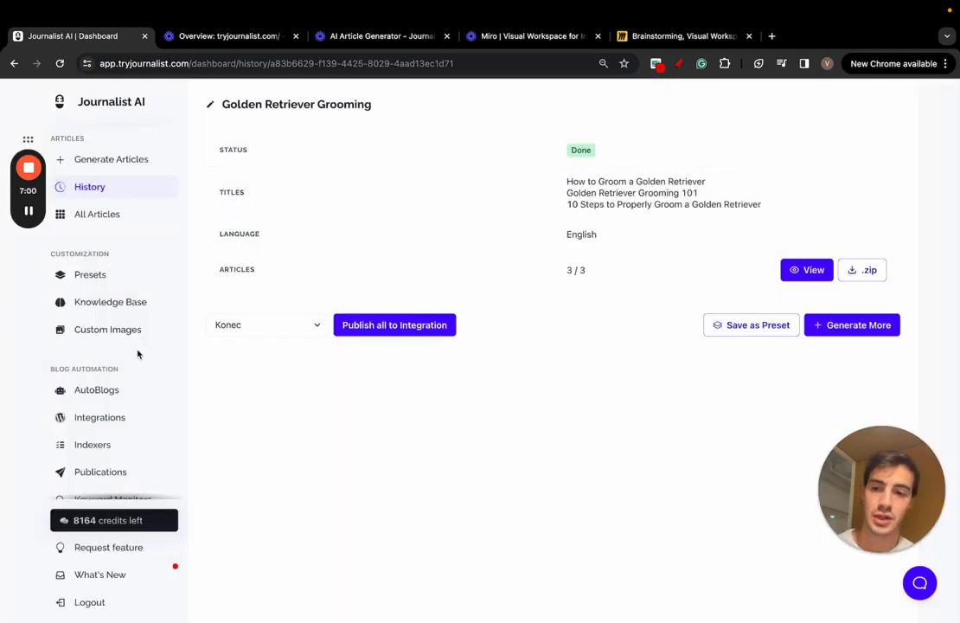
- Review the Integrations list and the Blogger integration form, then view AutoBlogs
{"action": "left_click", "coordinate": [100, 417]}
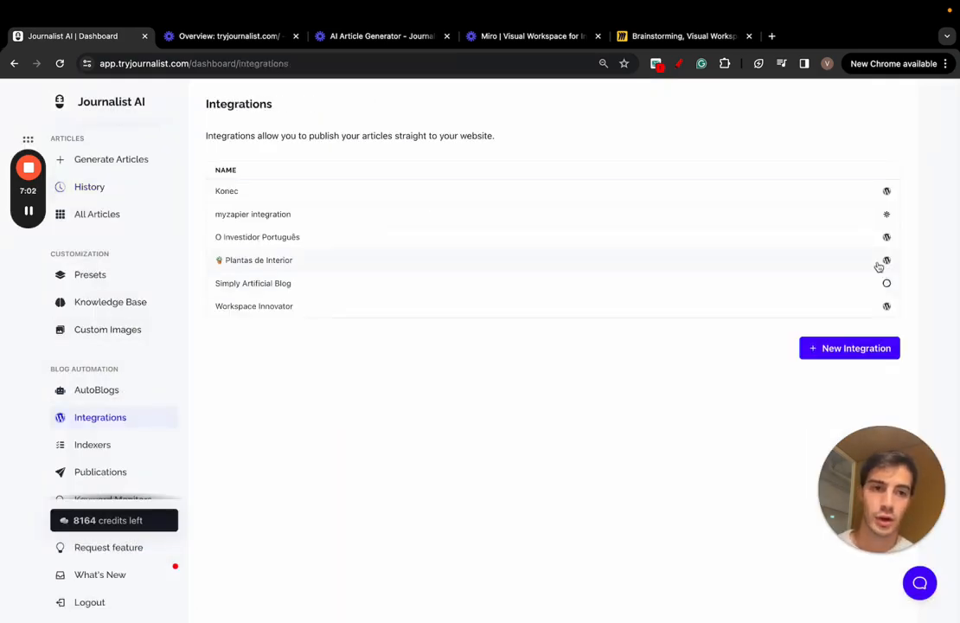
{"action": "left_click", "coordinate": [849, 348]}
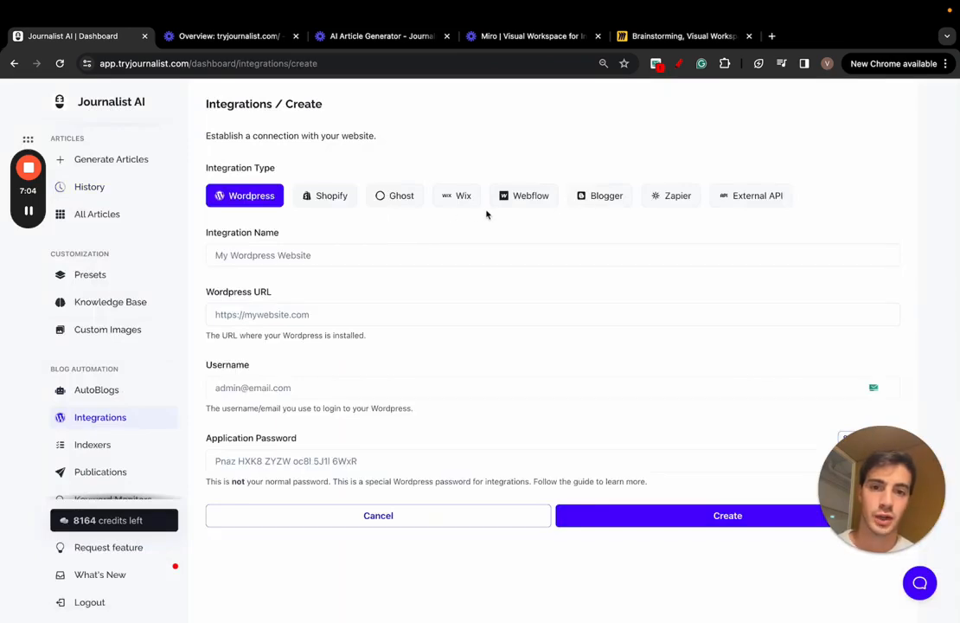
{"action": "left_click", "coordinate": [607, 195]}
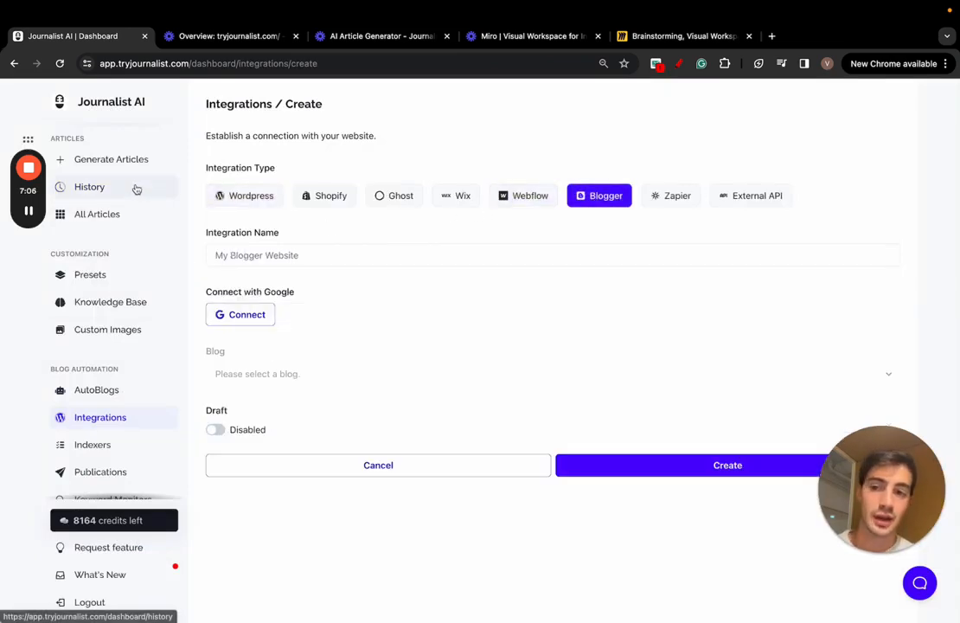
{"action": "left_click", "coordinate": [96, 389]}
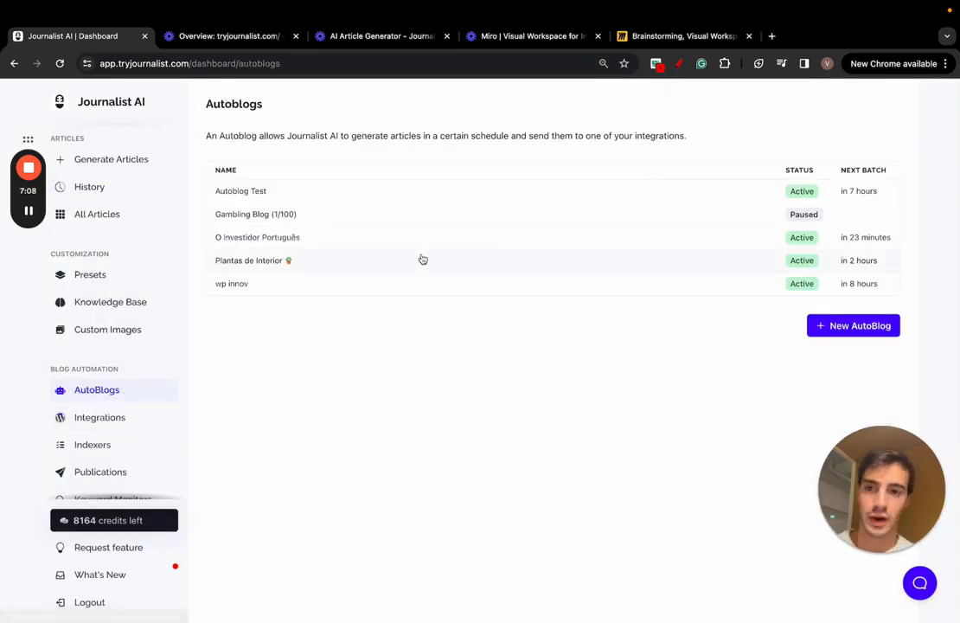
- Review the Plantas de Interior autoblog's Quantity and Integration schedule settings
{"action": "left_click", "coordinate": [249, 259]}
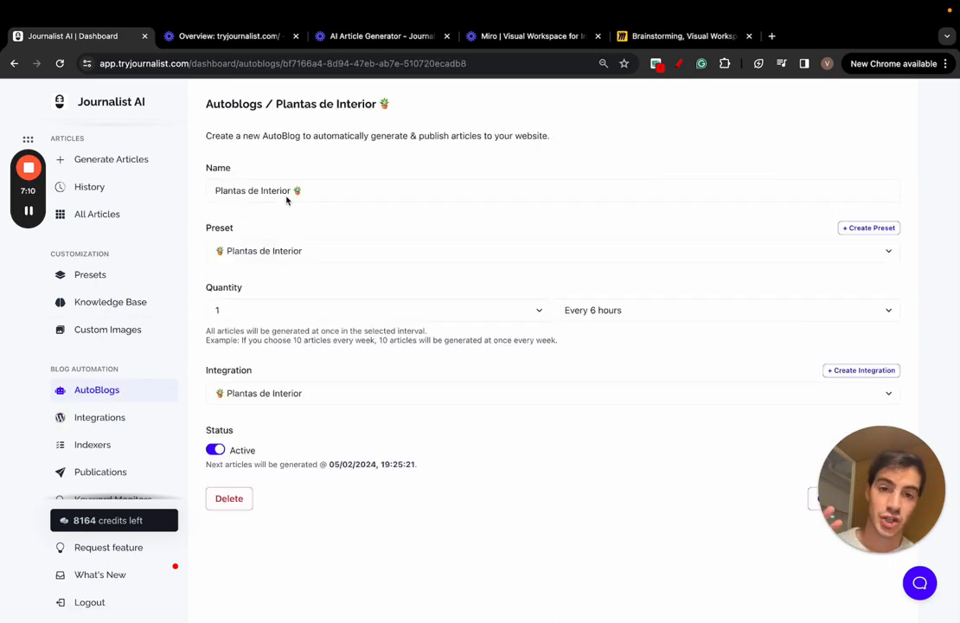
{"action": "left_click", "coordinate": [374, 309]}
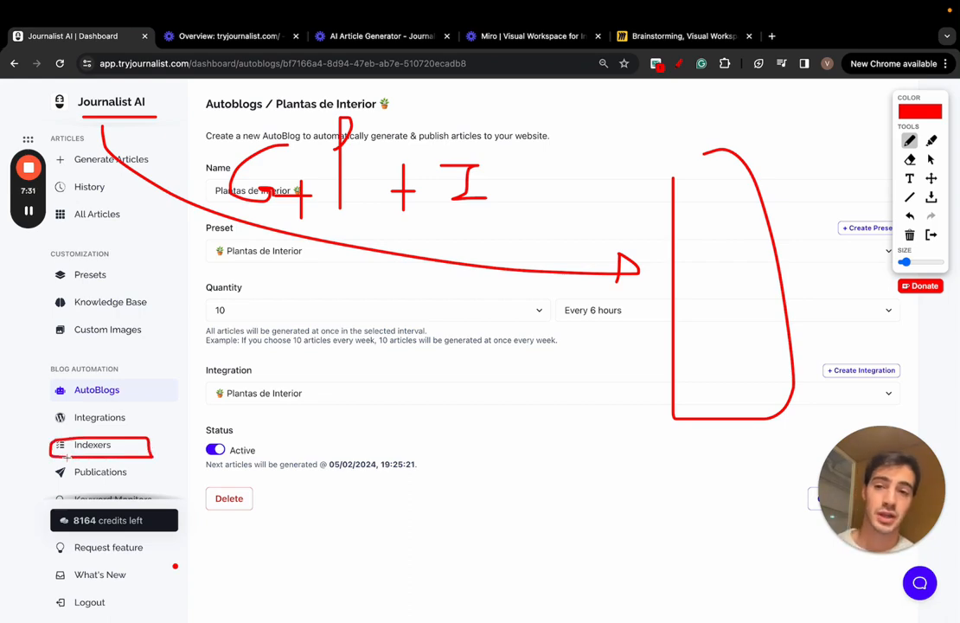
{"action": "left_click_drag", "start_coordinate": [186, 103], "coordinate": [195, 186]}
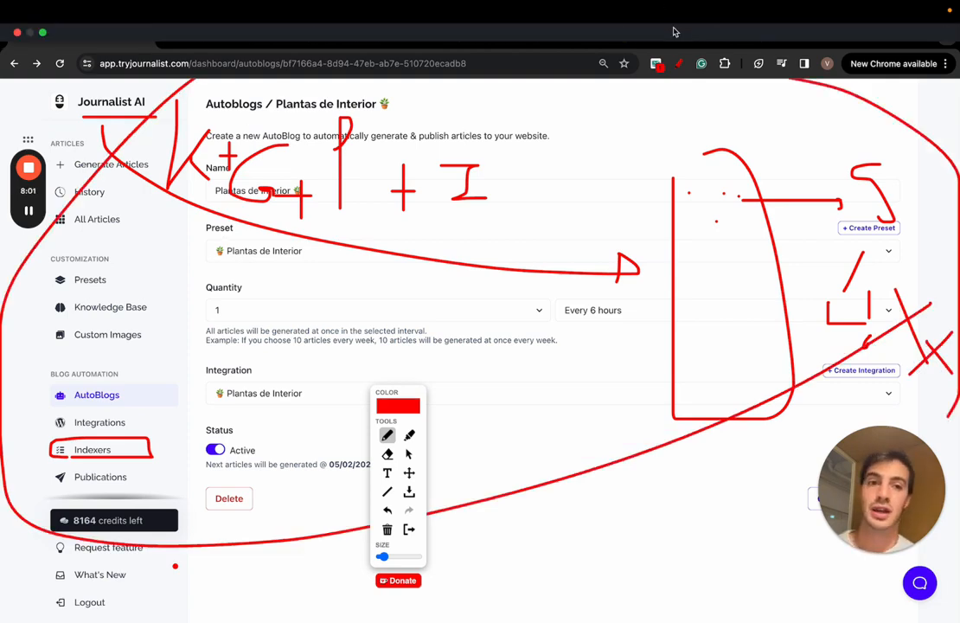
- Bring up the Generate Articles page, then go back to the Miro brainstorming board
{"action": "left_click", "coordinate": [684, 36]}
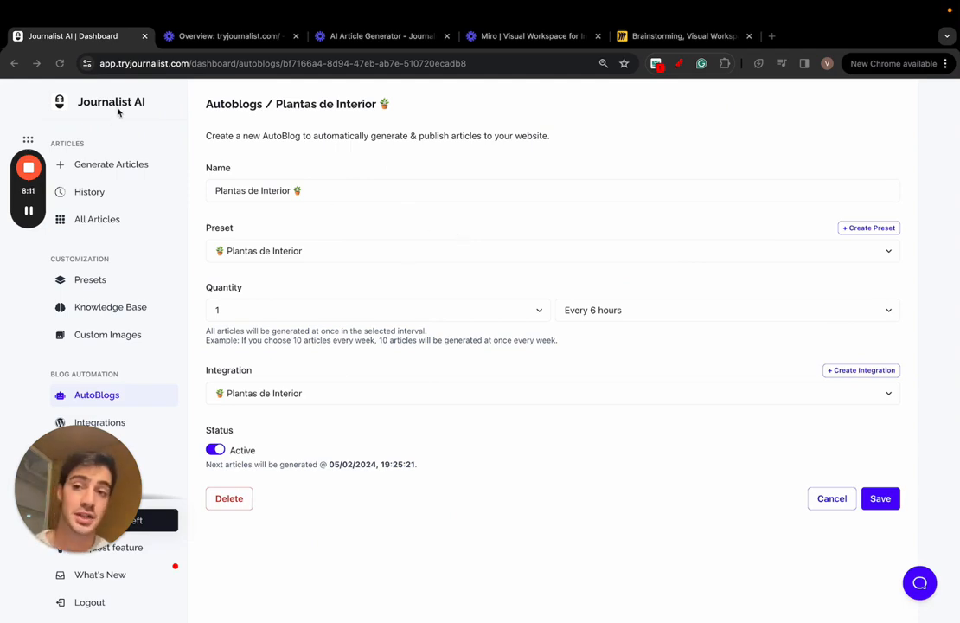
{"action": "left_click", "coordinate": [111, 165]}
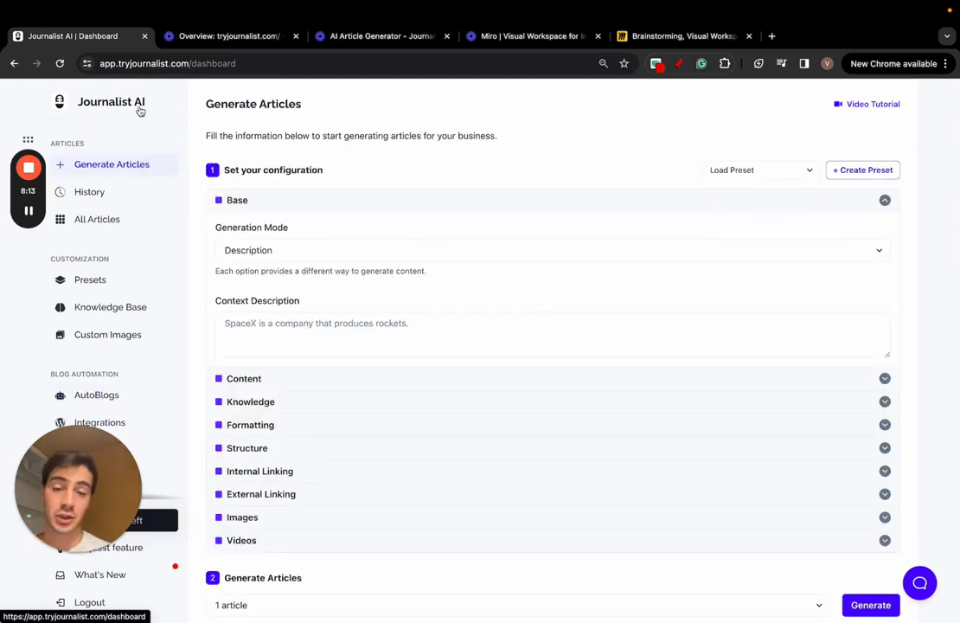
{"action": "left_click", "coordinate": [683, 35]}
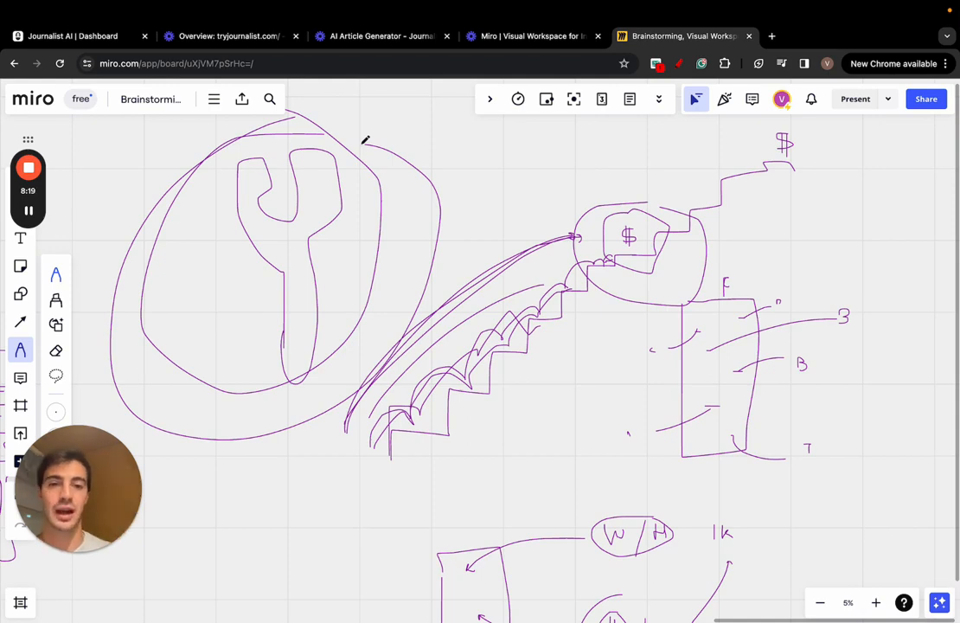
- Add a loop and stroke around the wrench sketch, then return to Journalist AI's Generate Articles page
{"action": "left_click_drag", "start_coordinate": [359, 471], "coordinate": [571, 227]}
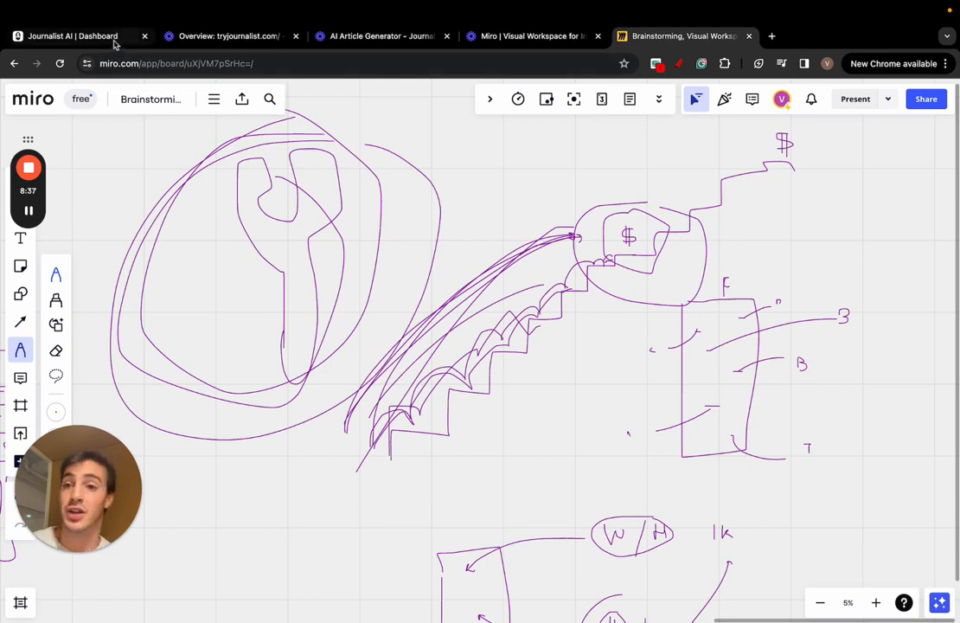
{"action": "left_click", "coordinate": [78, 36]}
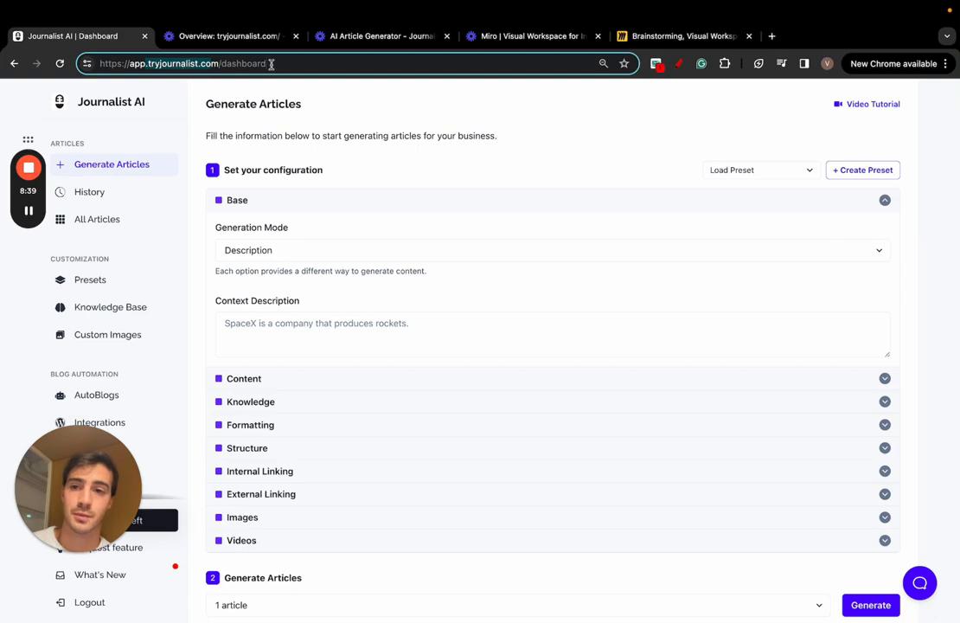